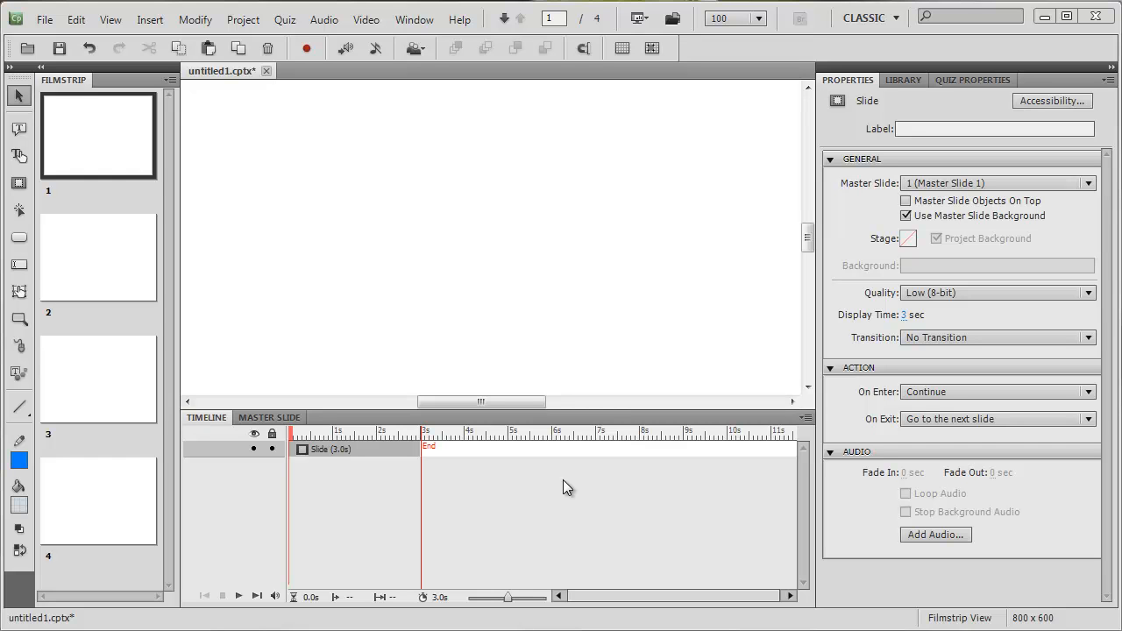
mouse_move(102, 526)
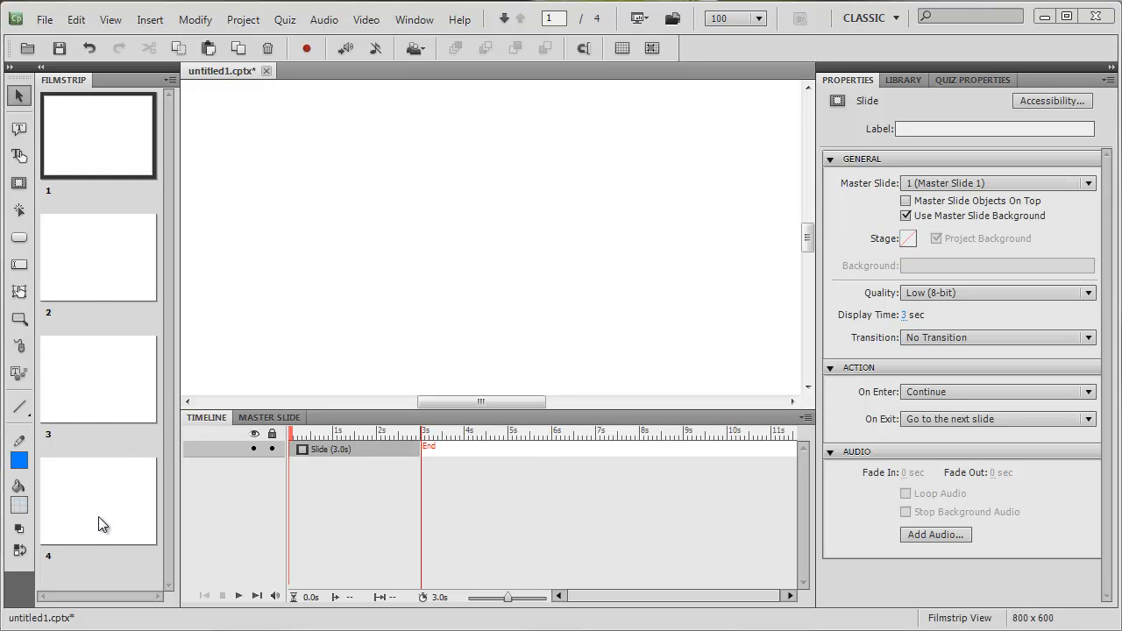
mouse_move(385, 312)
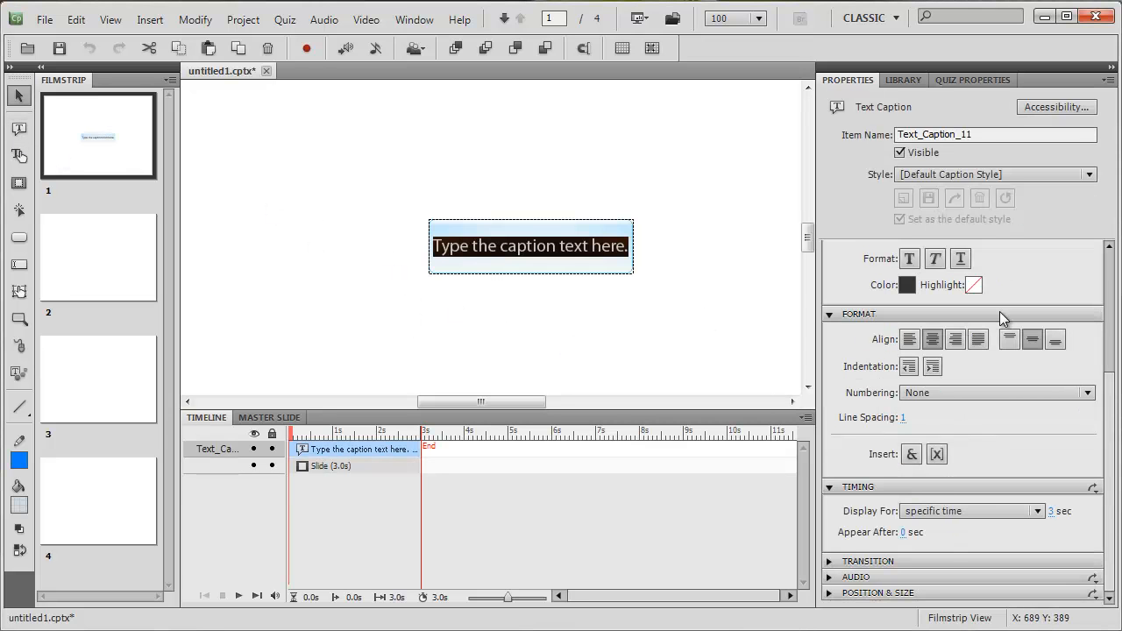
Step: Make the caption transparent and replace its text with 'Slide'
left_click(1060, 277)
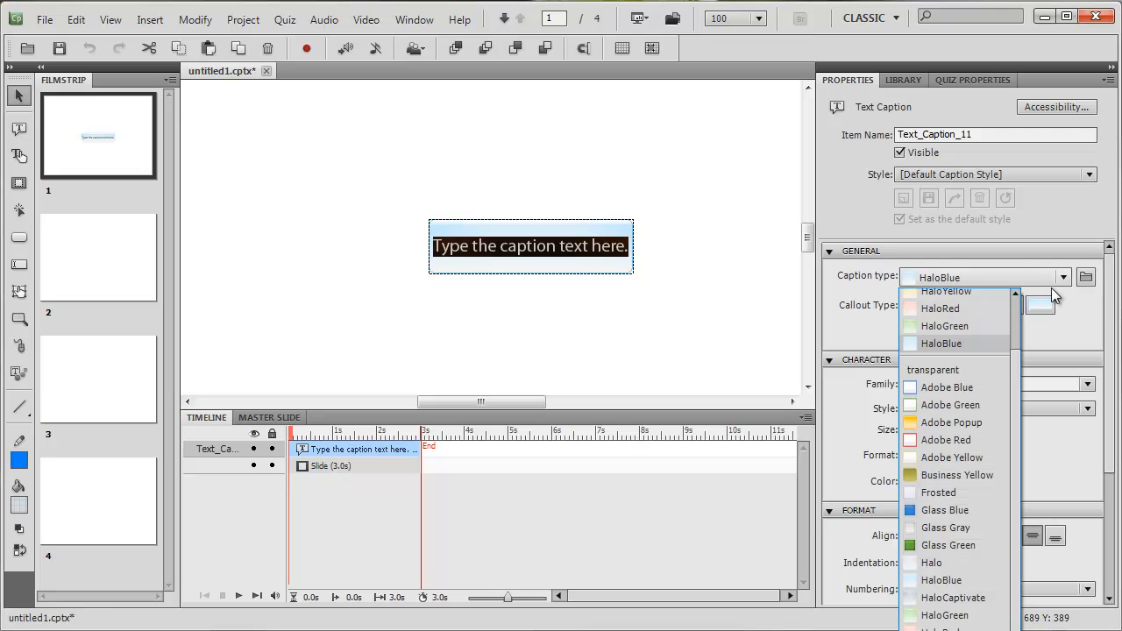
left_click(932, 369)
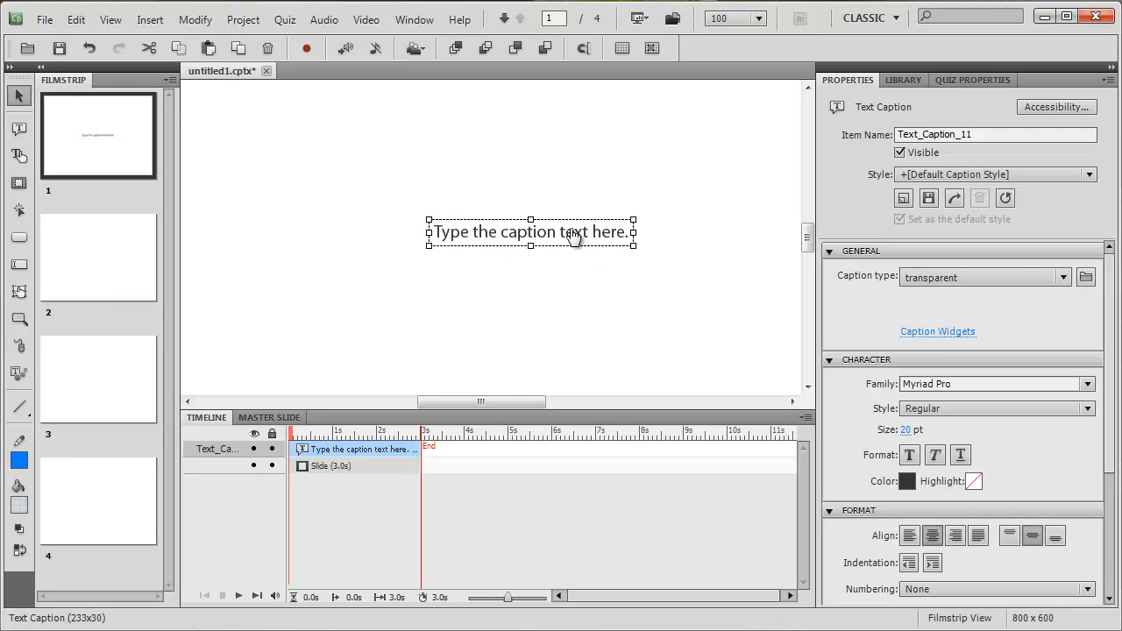
double_click(529, 231)
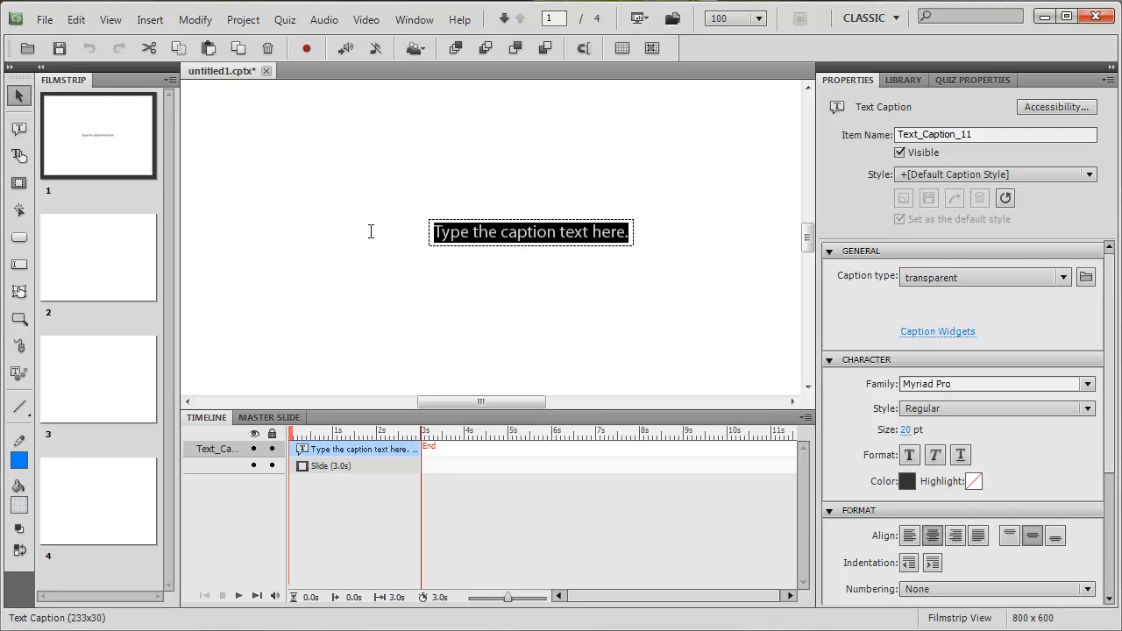
type("Sl")
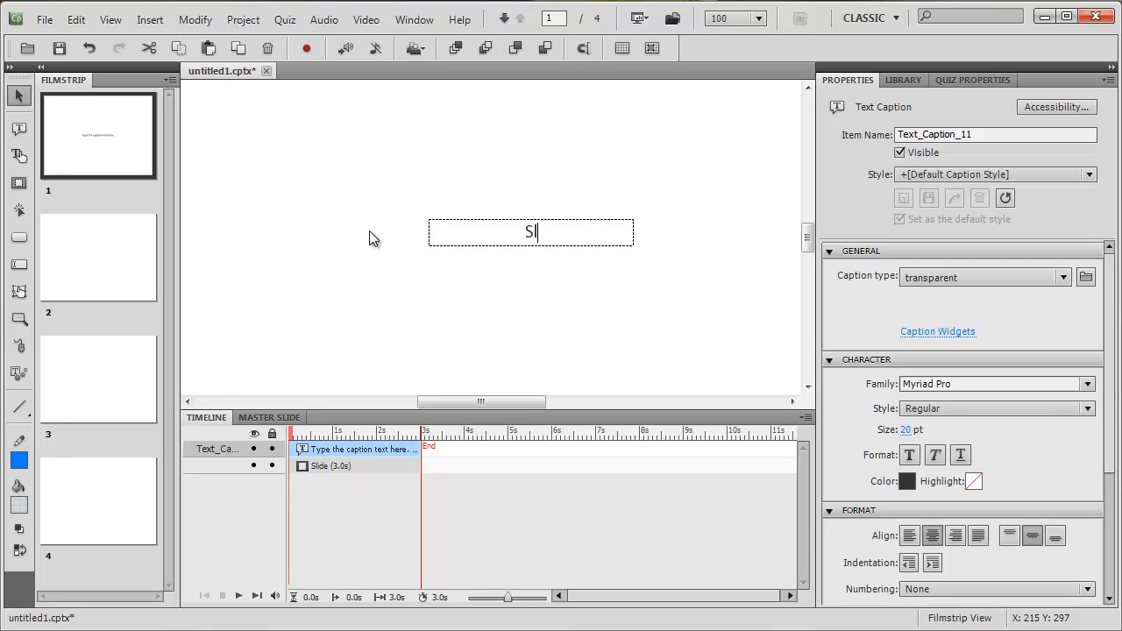
type("ide")
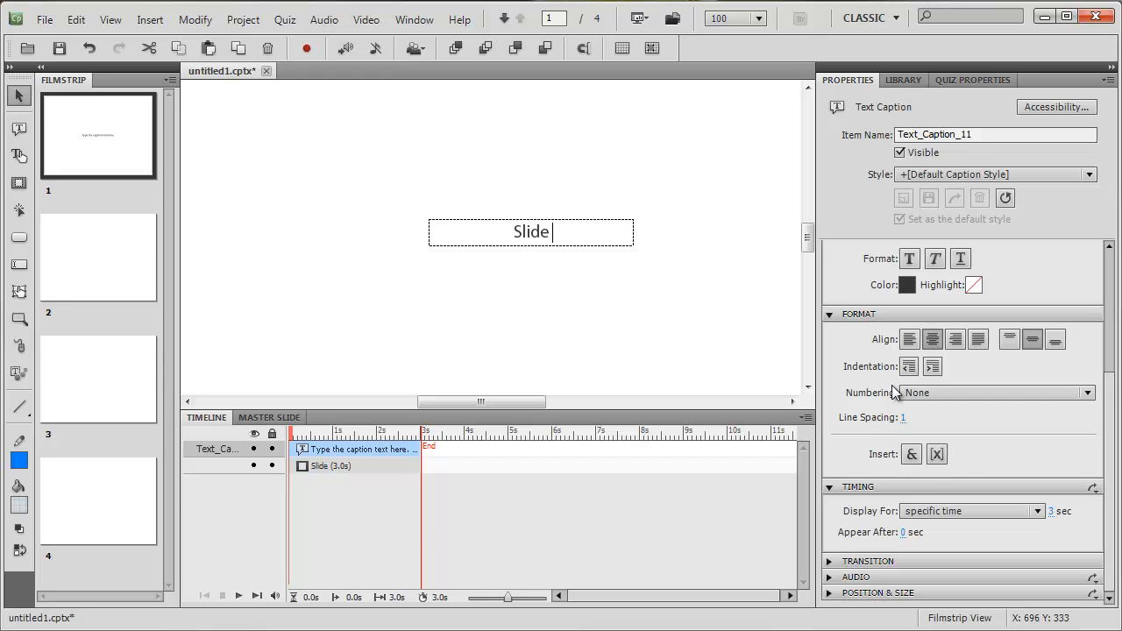
Step: Insert the system variable cpInfoCurrentSlide after 'Slide', widen the caption, and add ' of'
left_click(936, 454)
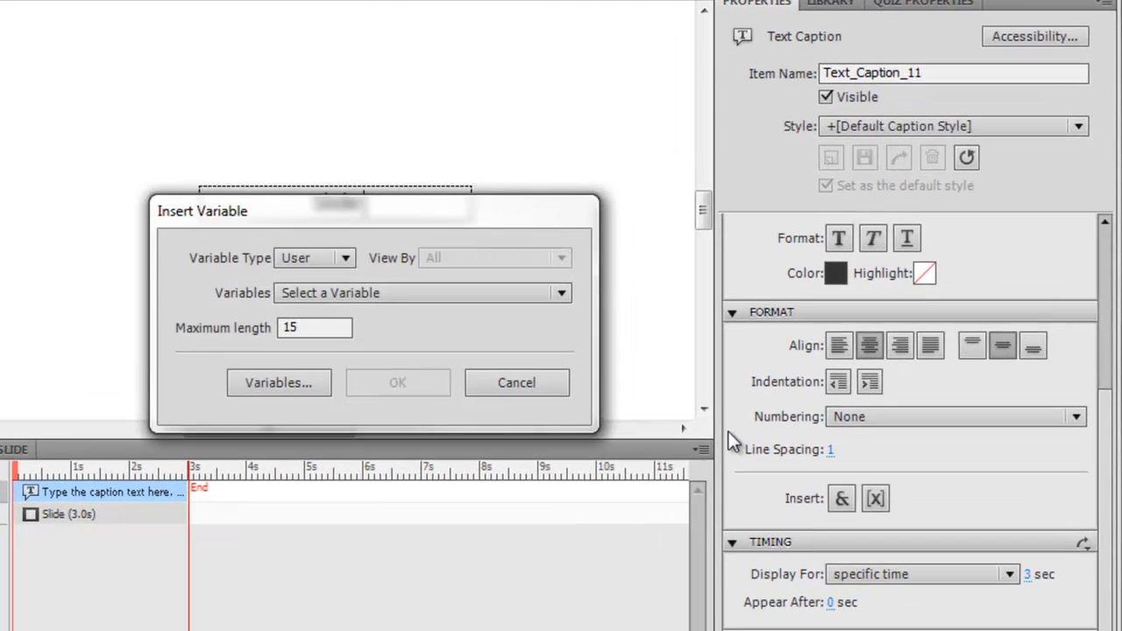
left_click(344, 257)
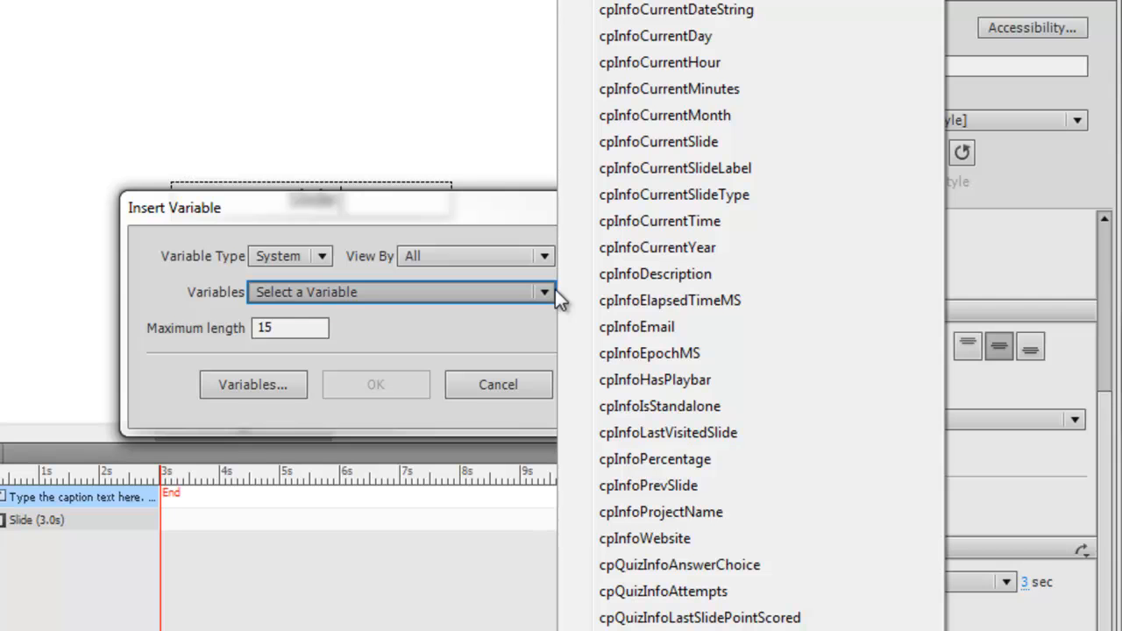
mouse_move(677, 224)
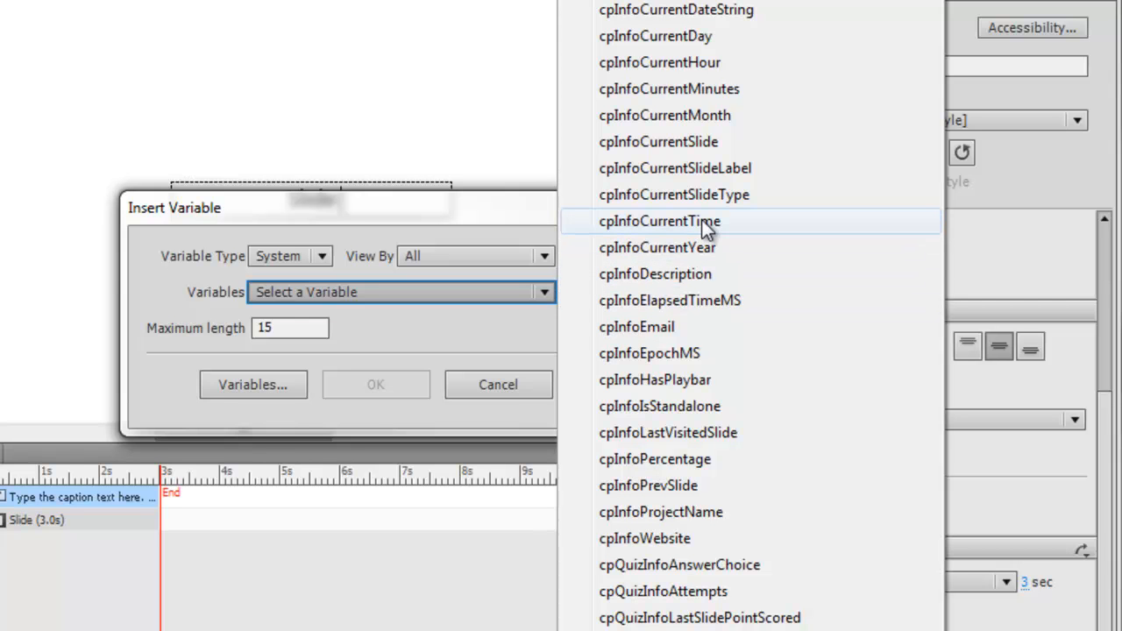
mouse_move(701, 151)
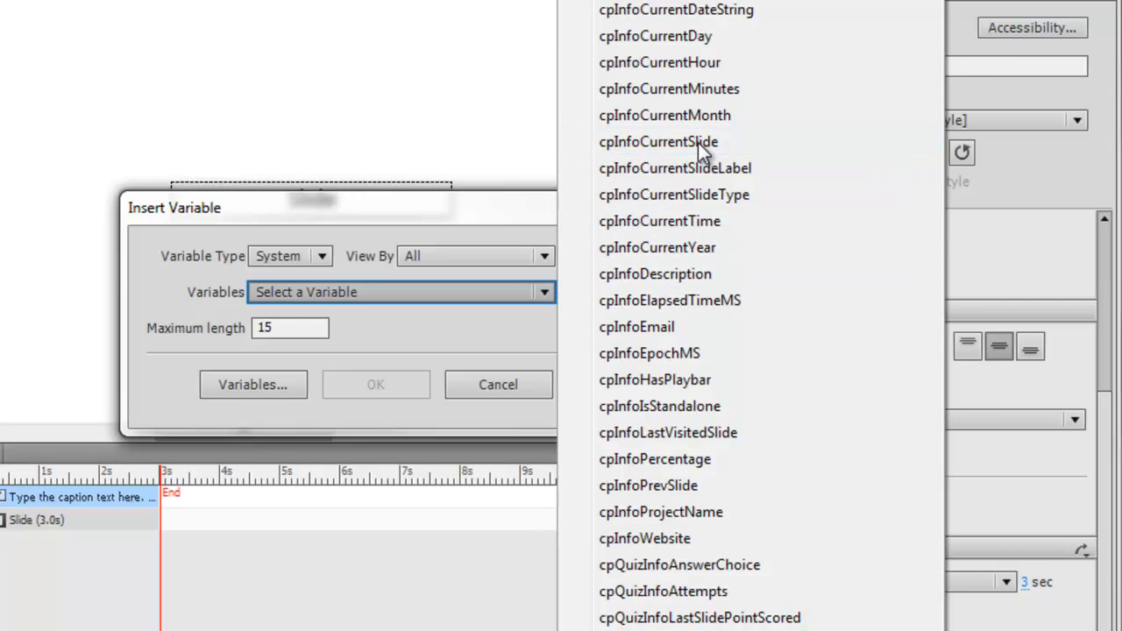
left_click(656, 140)
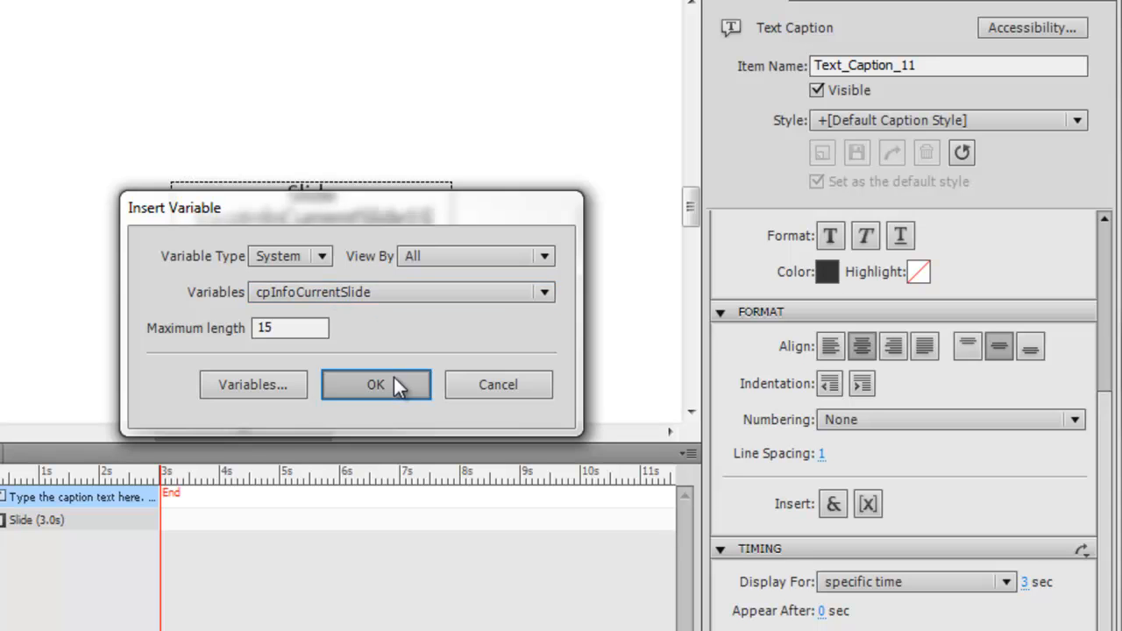
left_click(372, 384)
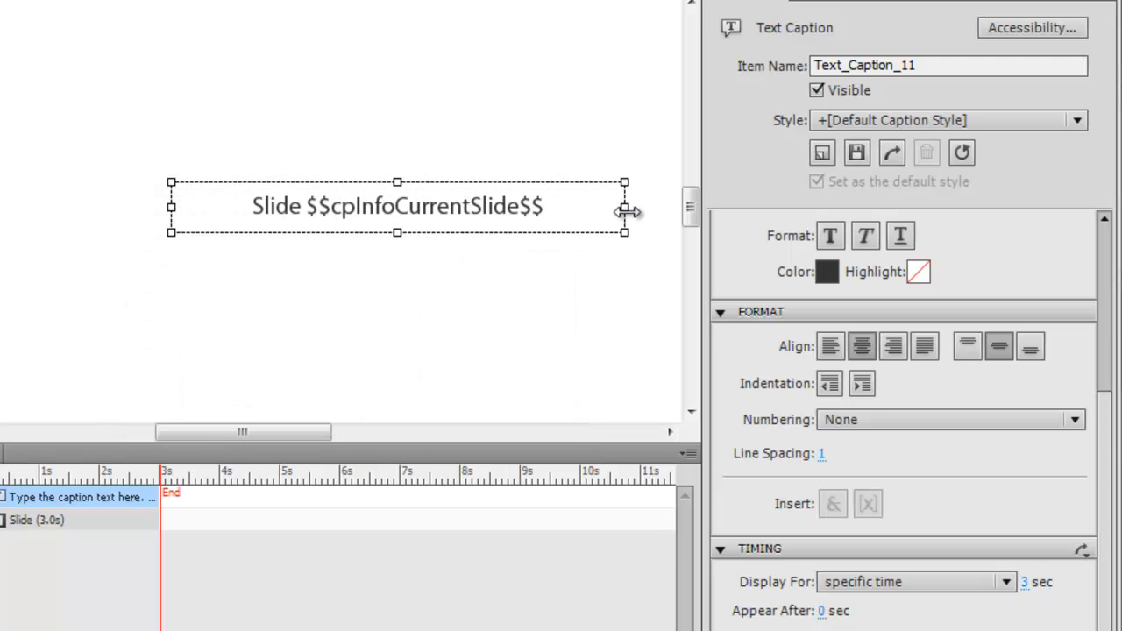
left_click_drag(396, 207, 159, 259)
type(" of")
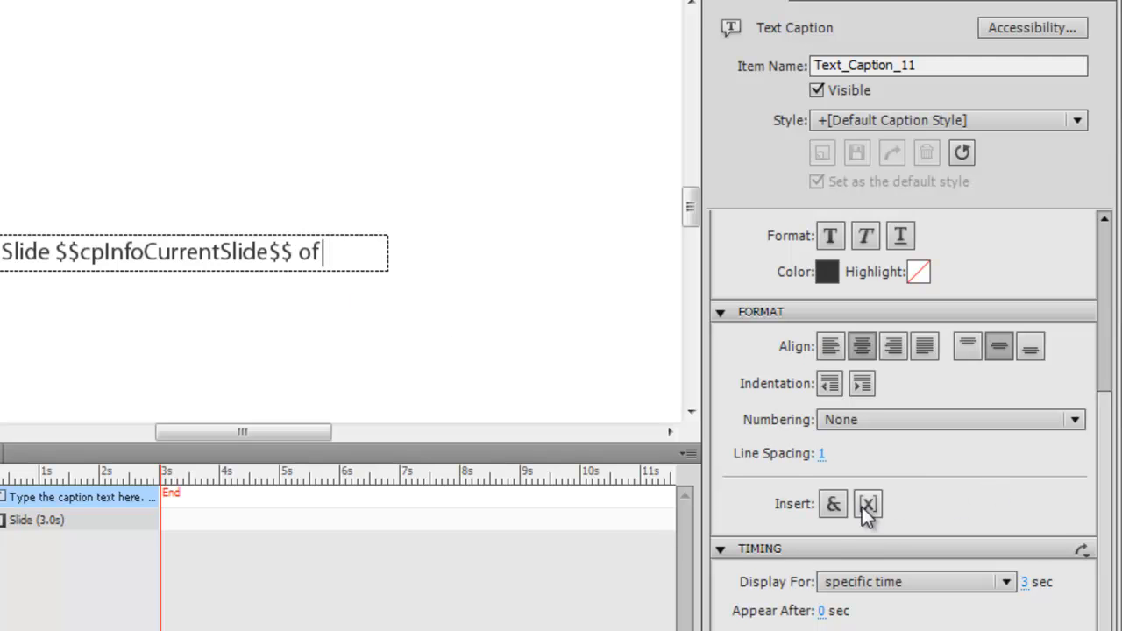
Step: Insert the system variable rdinfoSlideCount after 'of' and widen the caption to one line
left_click(866, 505)
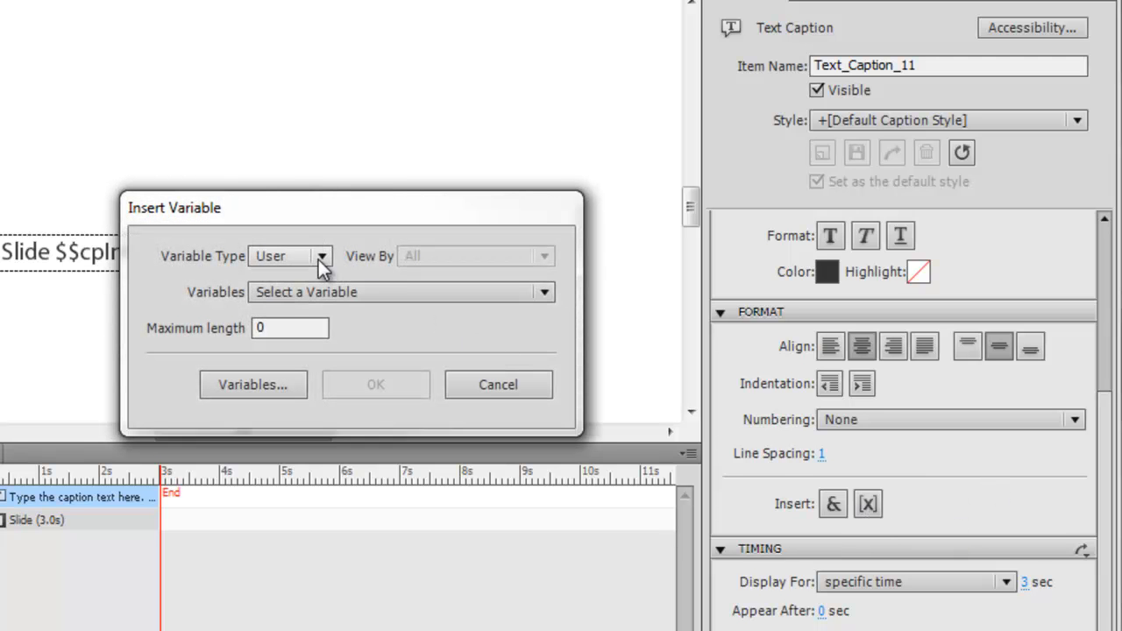
left_click(323, 256)
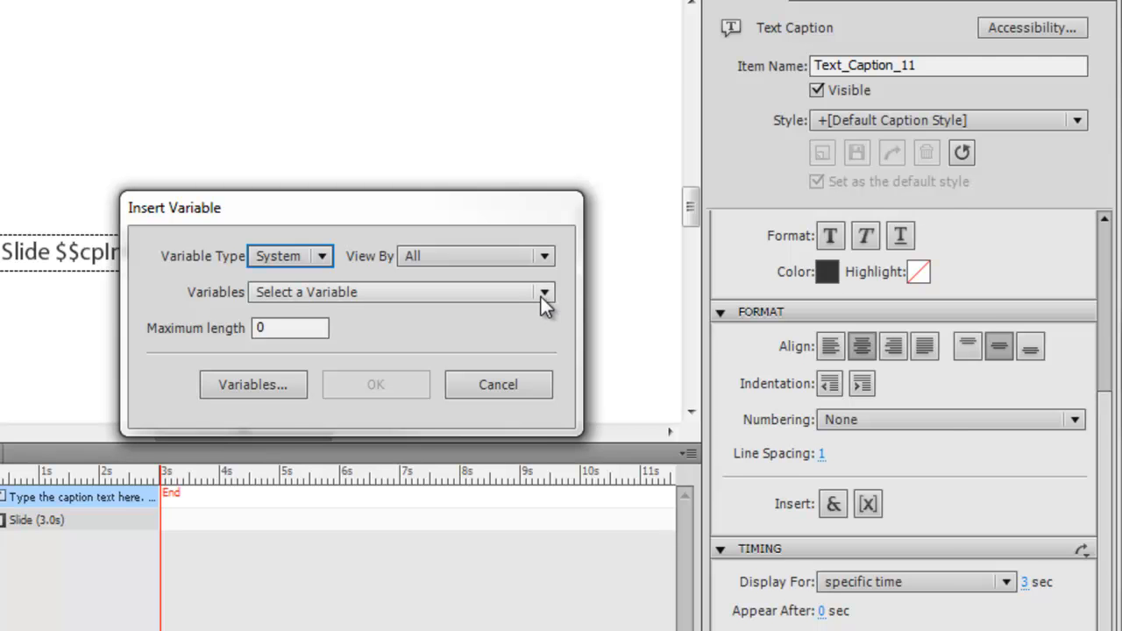
left_click(545, 291)
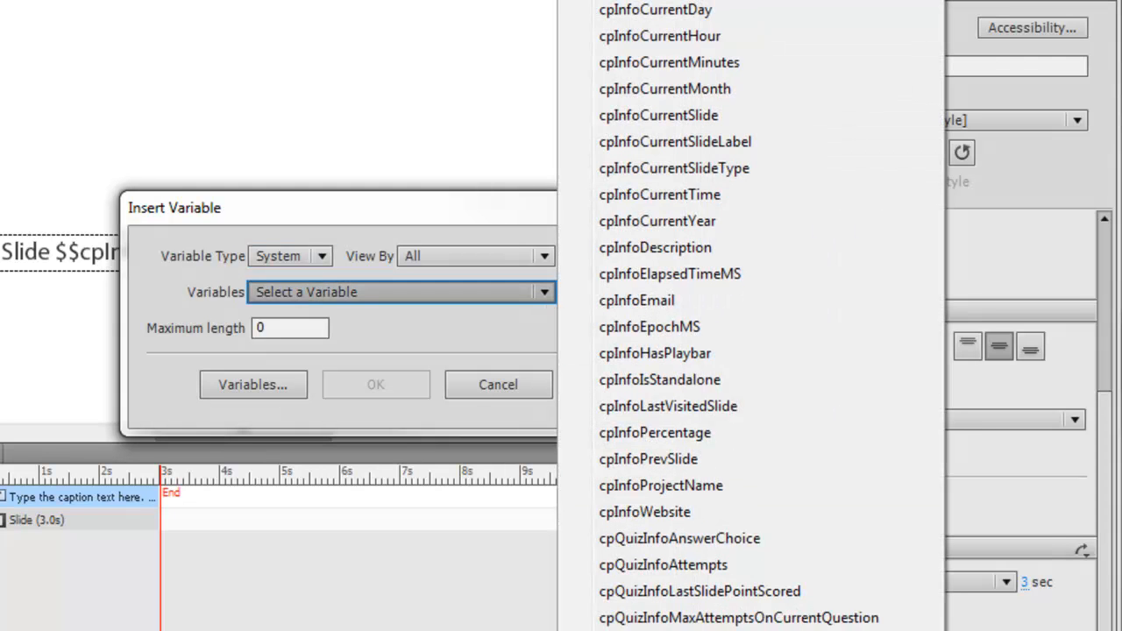
scroll("down", 3)
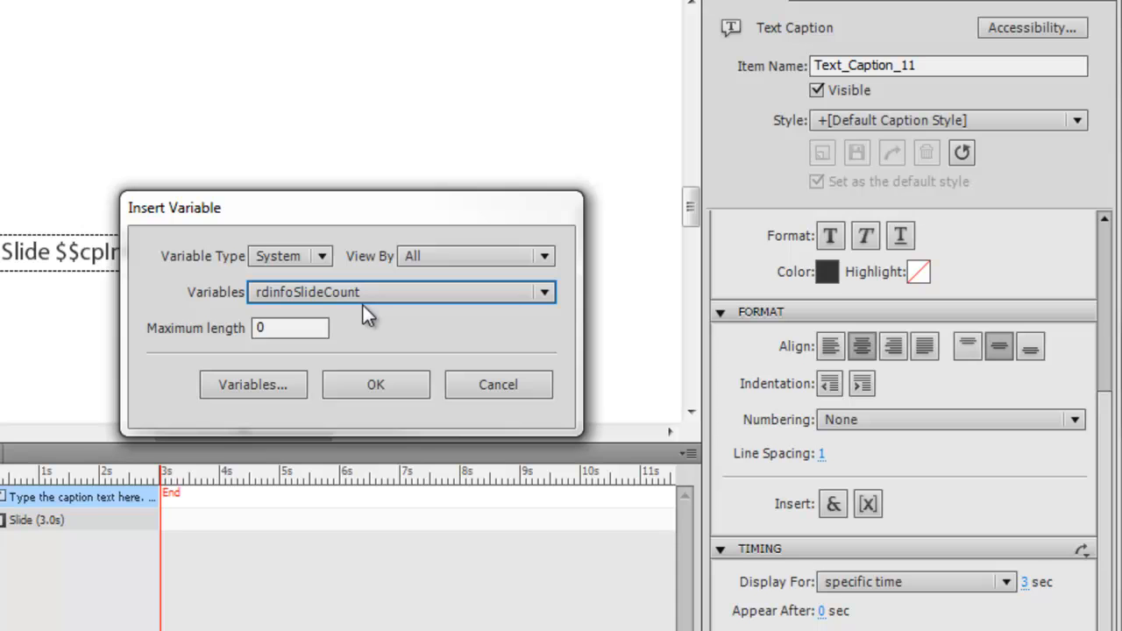
mouse_move(312, 323)
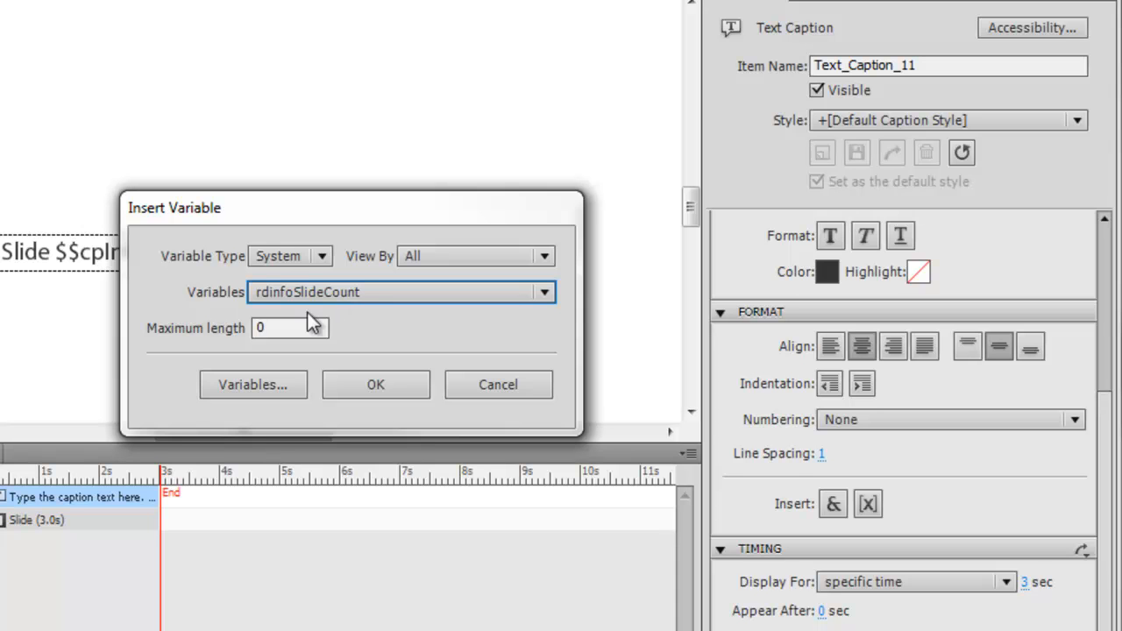
left_click(375, 384)
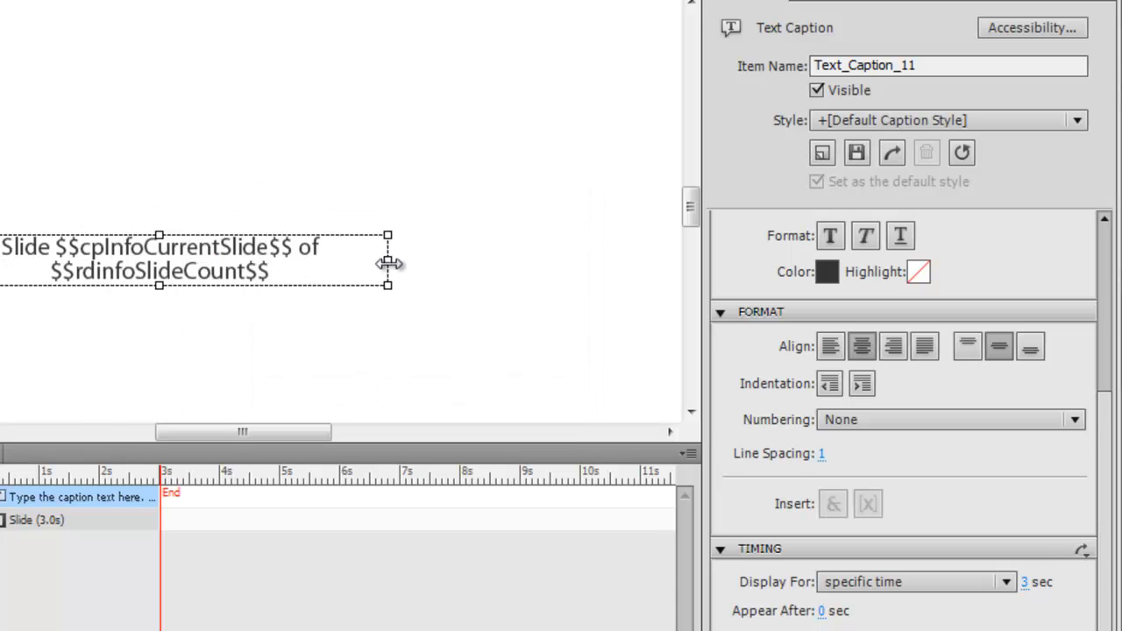
left_click_drag(387, 260, 537, 260)
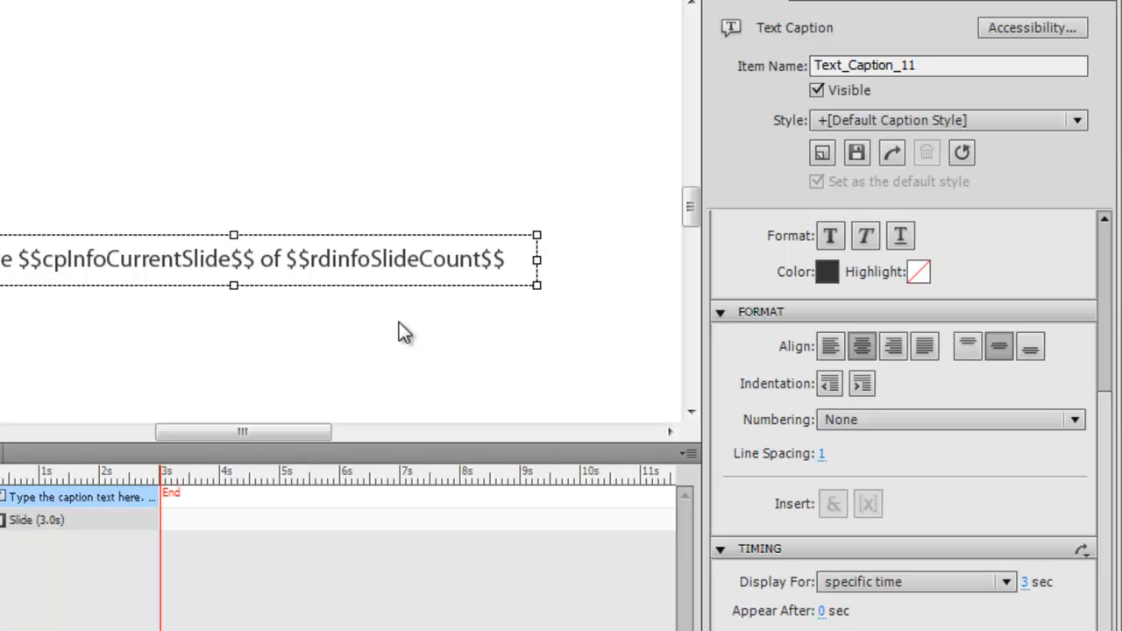
mouse_move(172, 237)
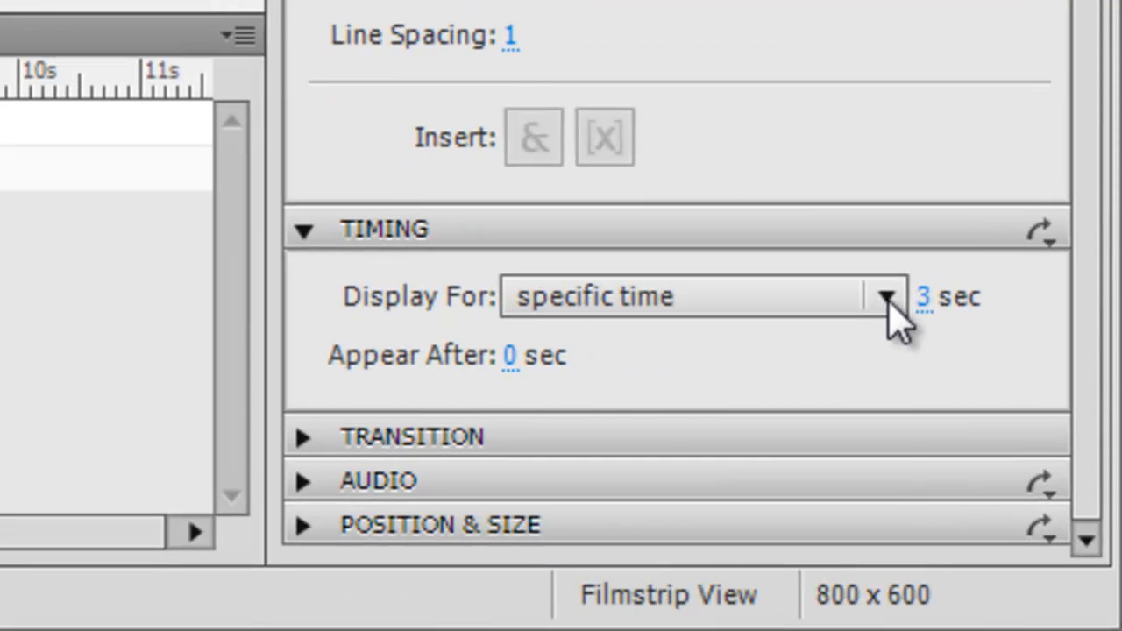
Step: Show the caption's Display For choices, including rest of slide and rest of project
left_click(887, 296)
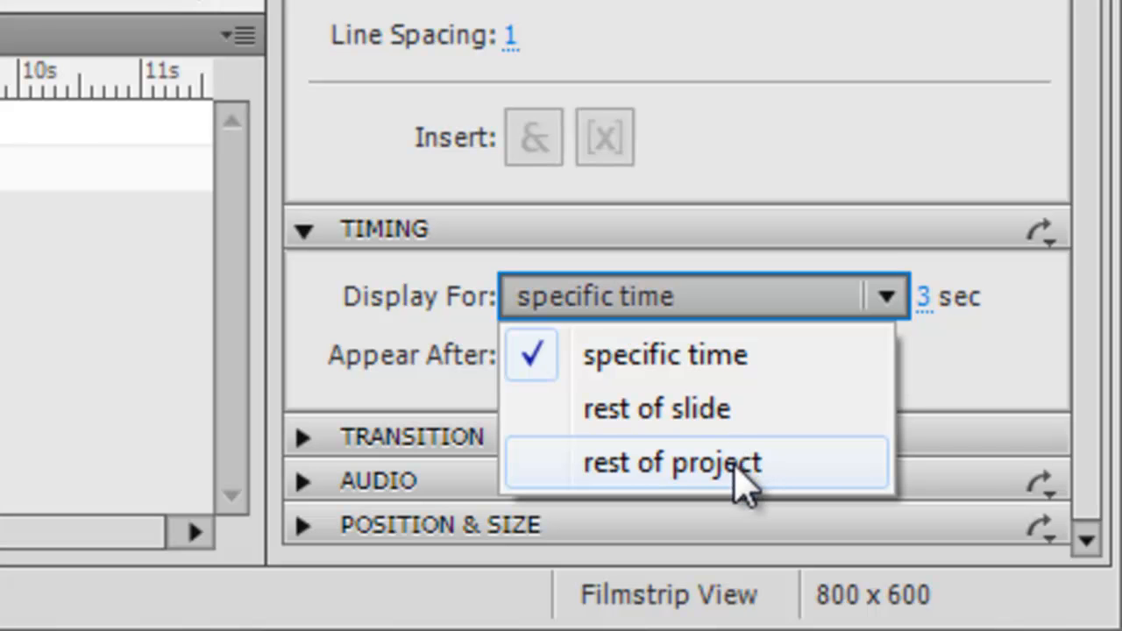